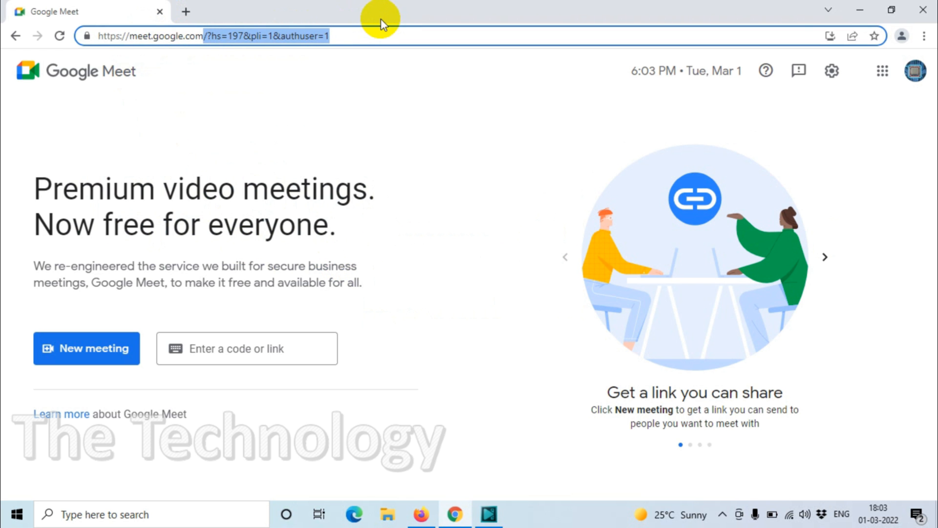
# Step: Search Google for 'google meet' in a new Chrome tab
pyautogui.click(210, 36)
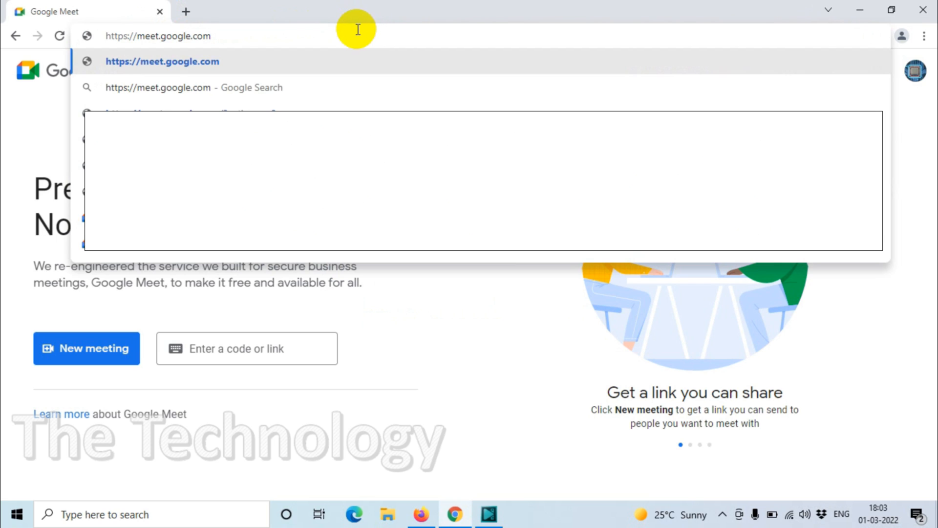
pyautogui.moveTo(356, 7)
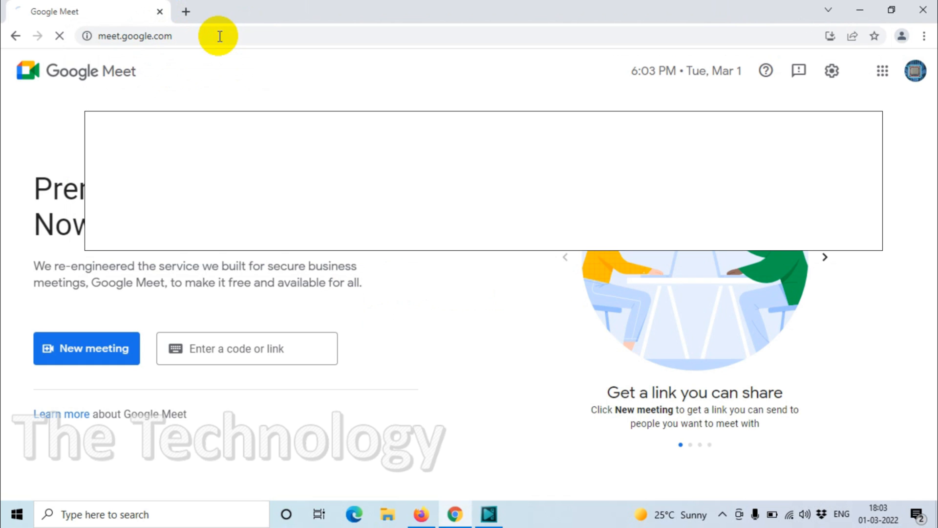
pyautogui.click(186, 11)
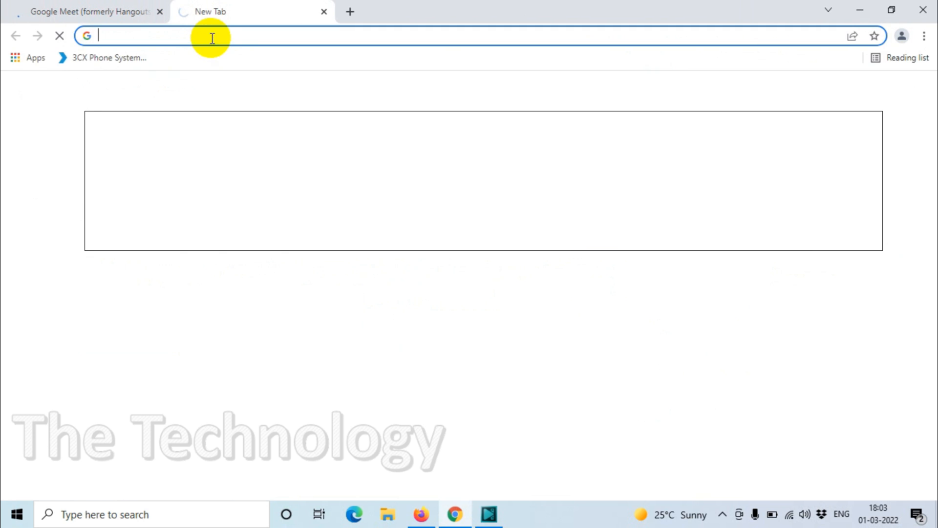
pyautogui.write('google m')
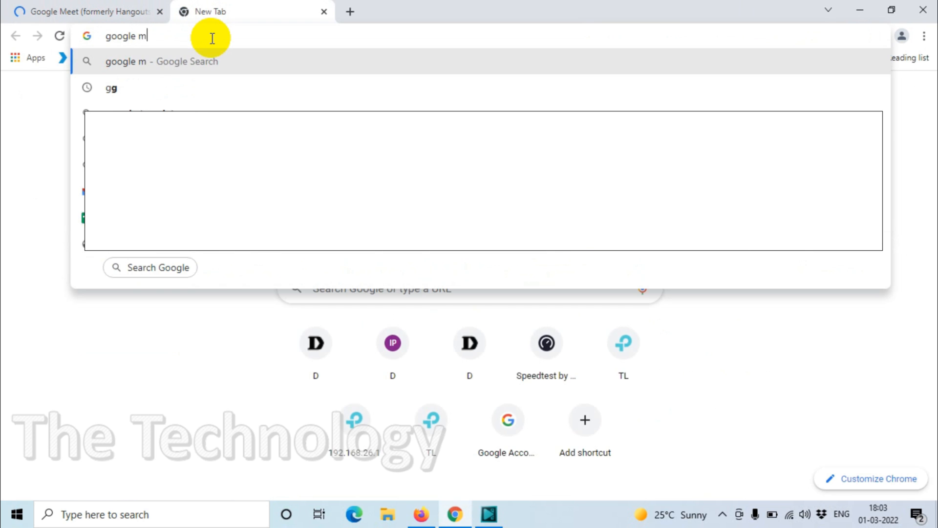
pyautogui.press('Return')
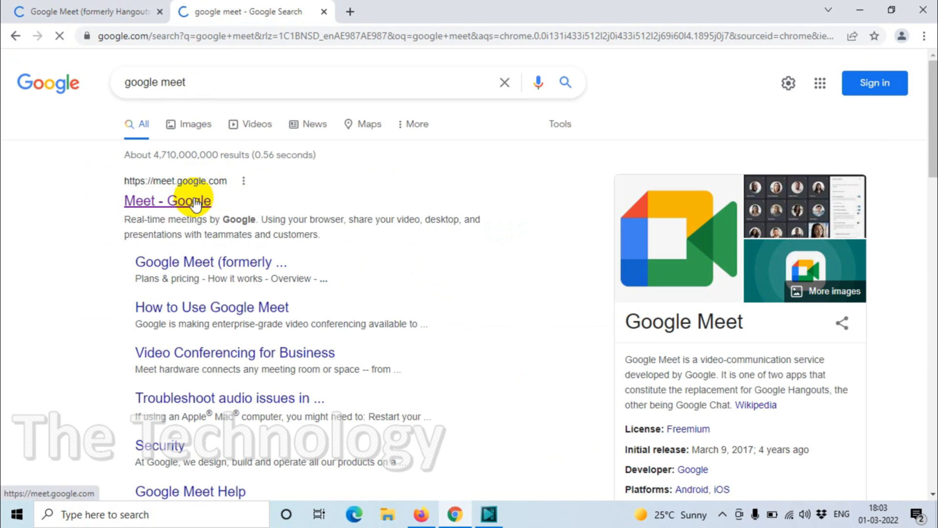
# Step: Open the 'Meet - Google' result and scroll through the Meet overview page
pyautogui.click(167, 201)
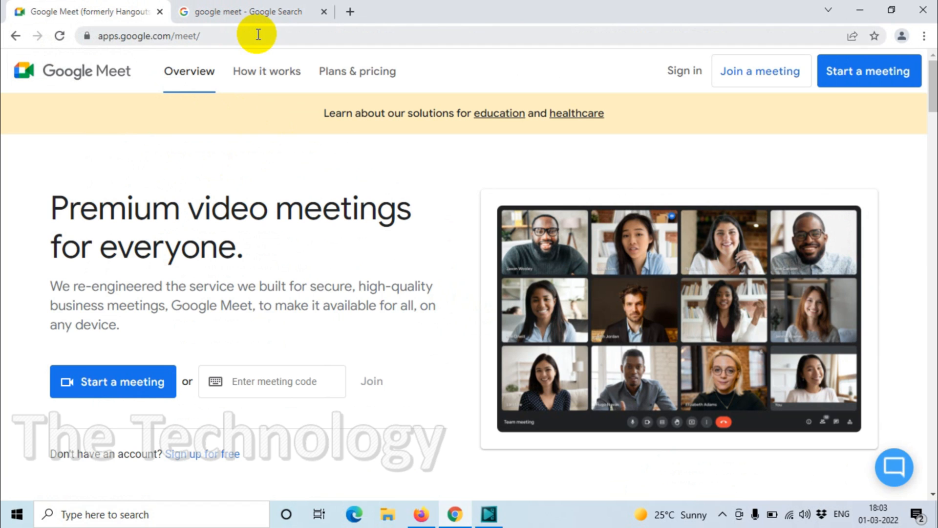
pyautogui.moveTo(395, 118)
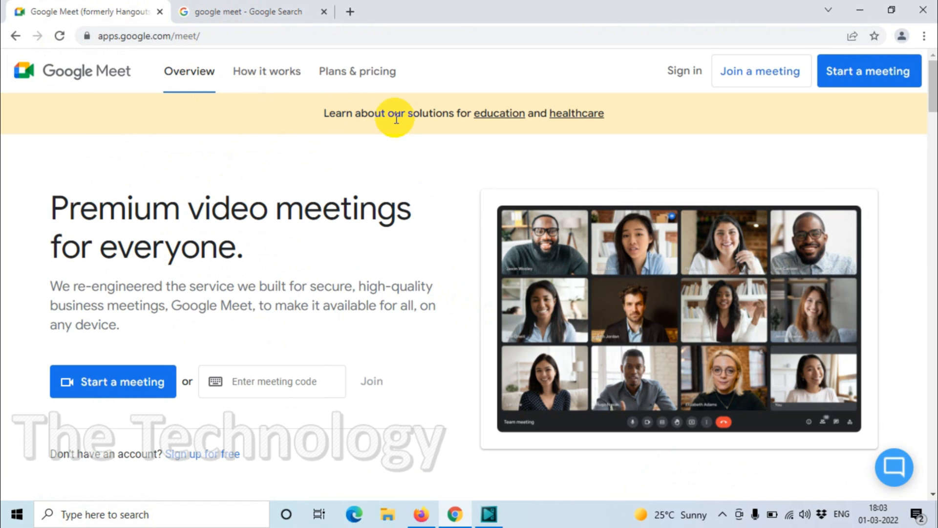
pyautogui.click(893, 468)
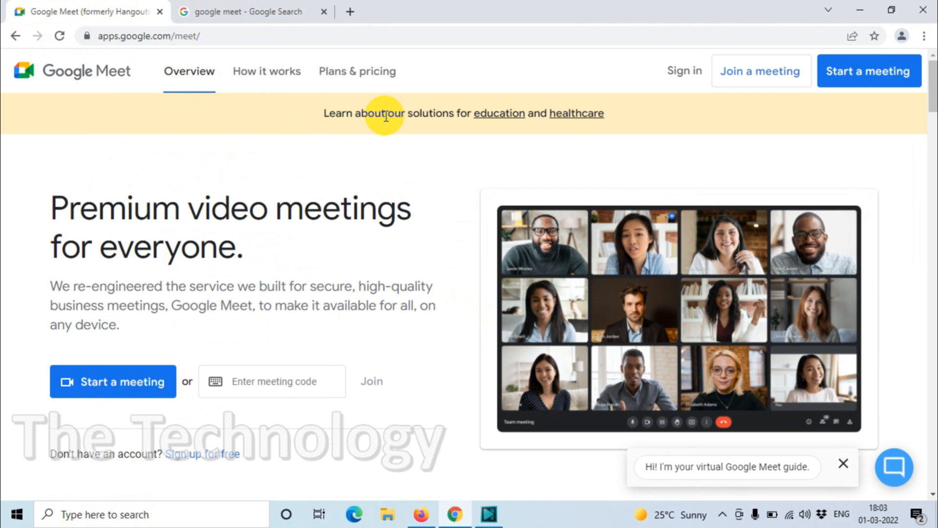
pyautogui.scroll(-3)
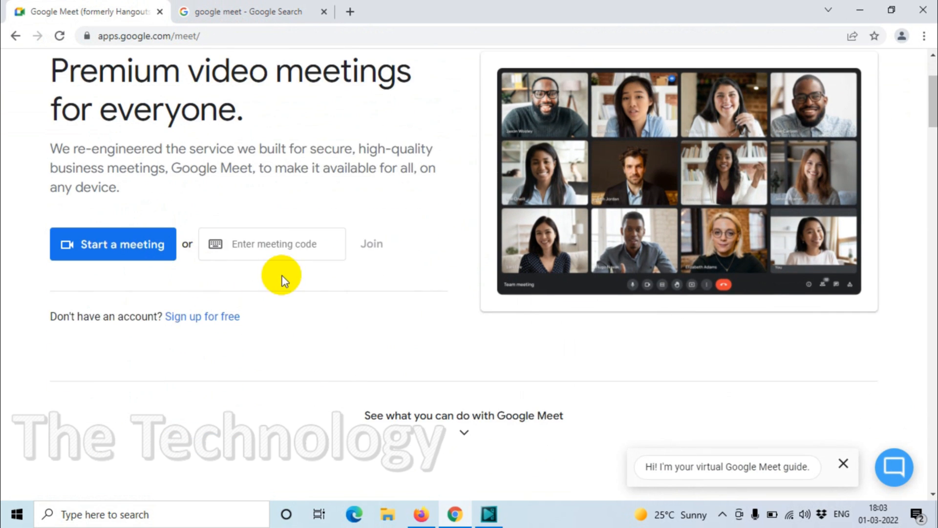
pyautogui.scroll(3)
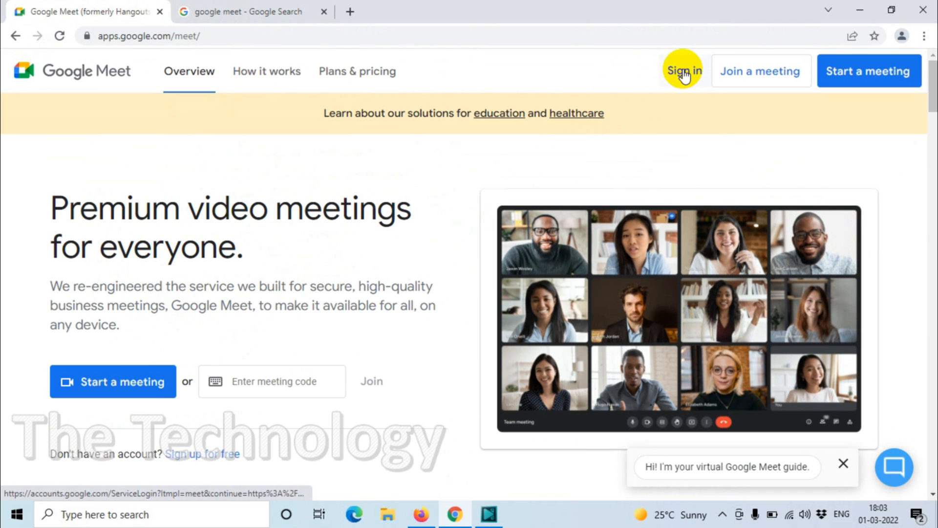
# Step: Sign in, pass the 'Verify it's you' prompt, and pick the second saved account
pyautogui.click(683, 70)
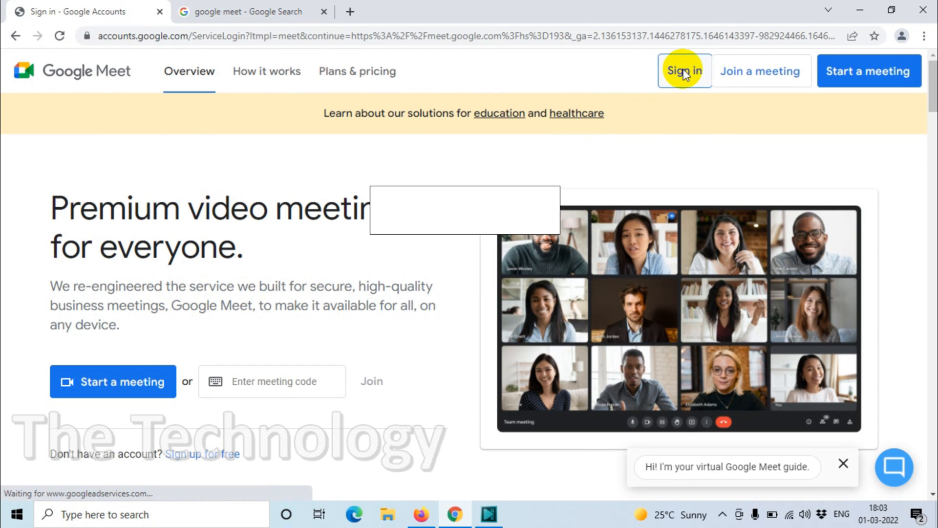
pyautogui.click(685, 70)
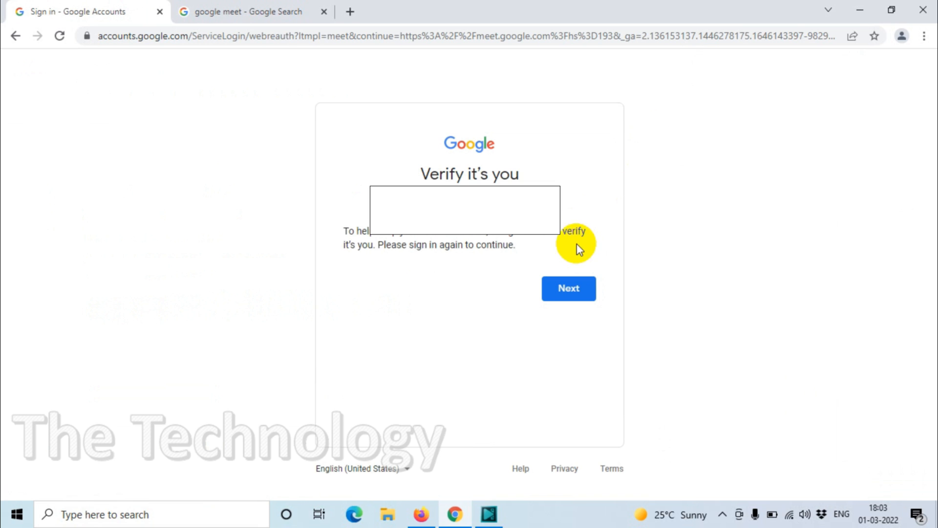
pyautogui.click(568, 288)
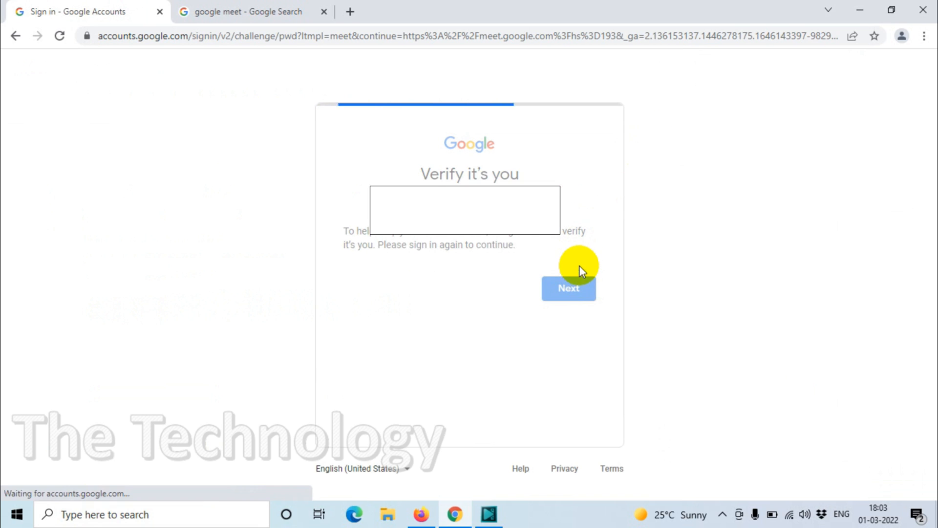
pyautogui.click(568, 287)
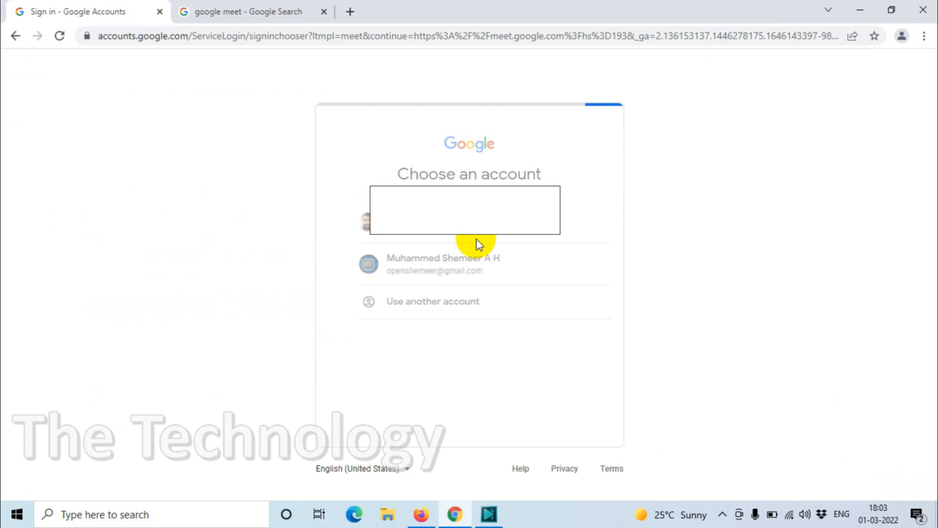
pyautogui.click(467, 221)
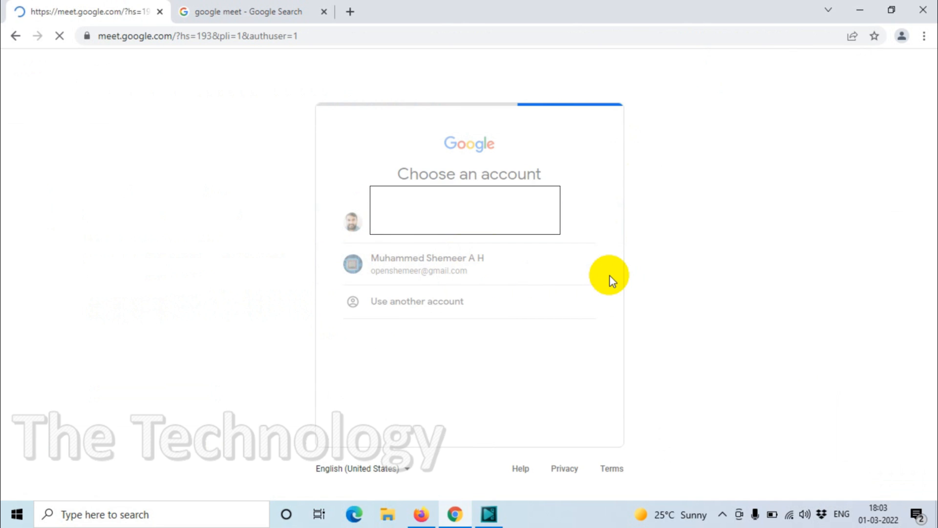
# Step: Choose 'Start an instant meeting' from the New meeting dropdown
pyautogui.click(428, 263)
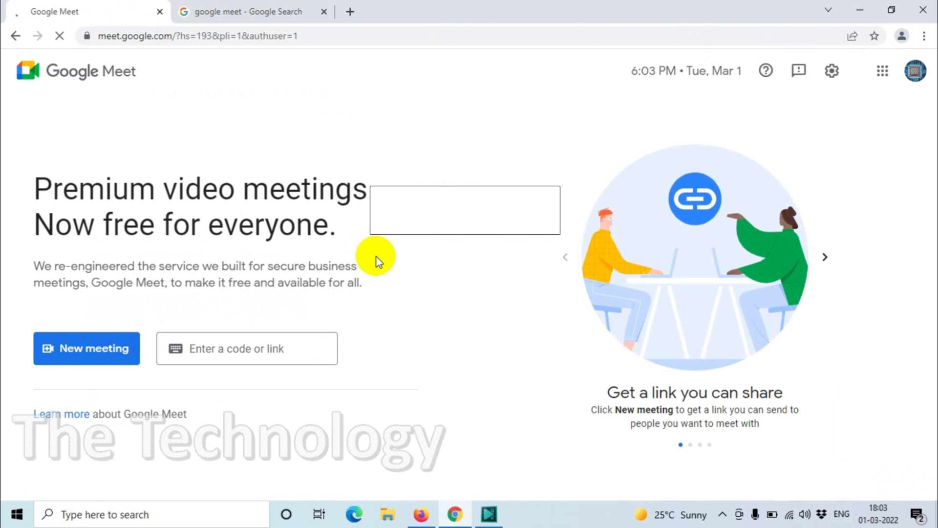
pyautogui.moveTo(116, 347)
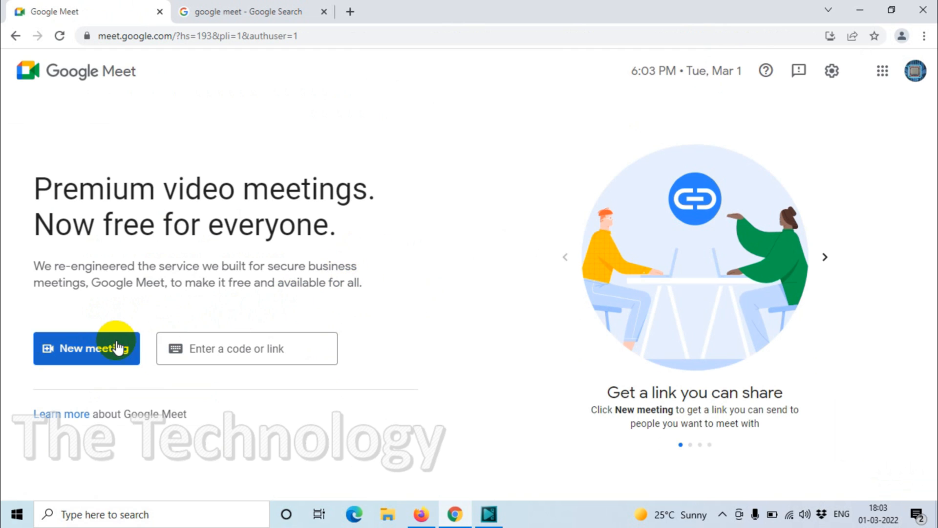
pyautogui.click(86, 349)
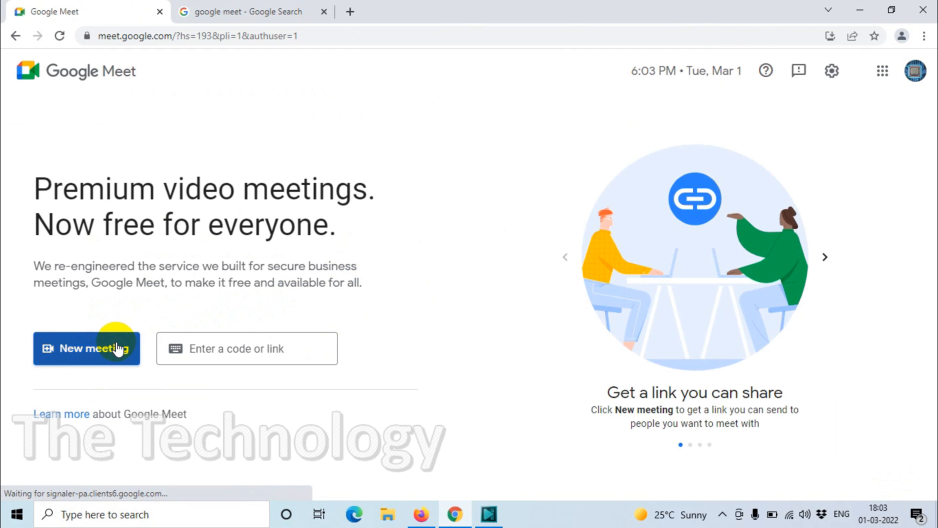
pyautogui.click(86, 349)
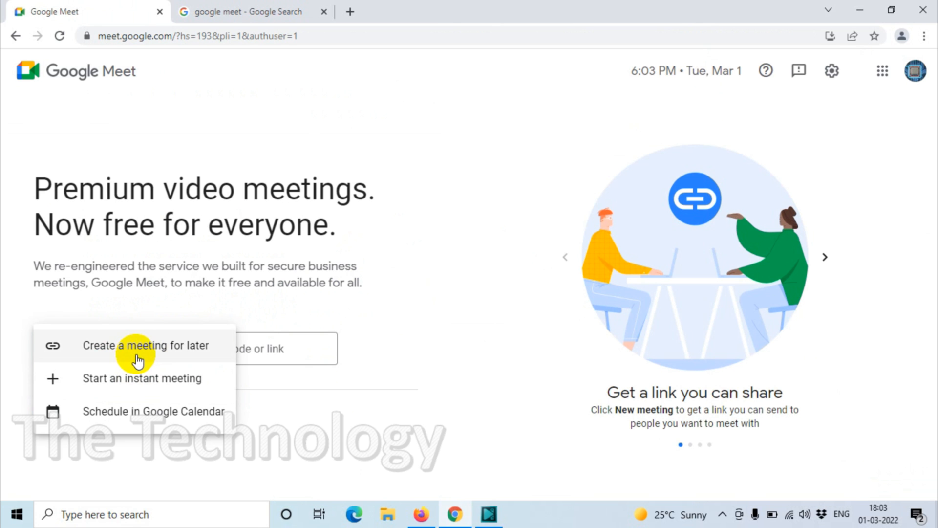
pyautogui.click(142, 379)
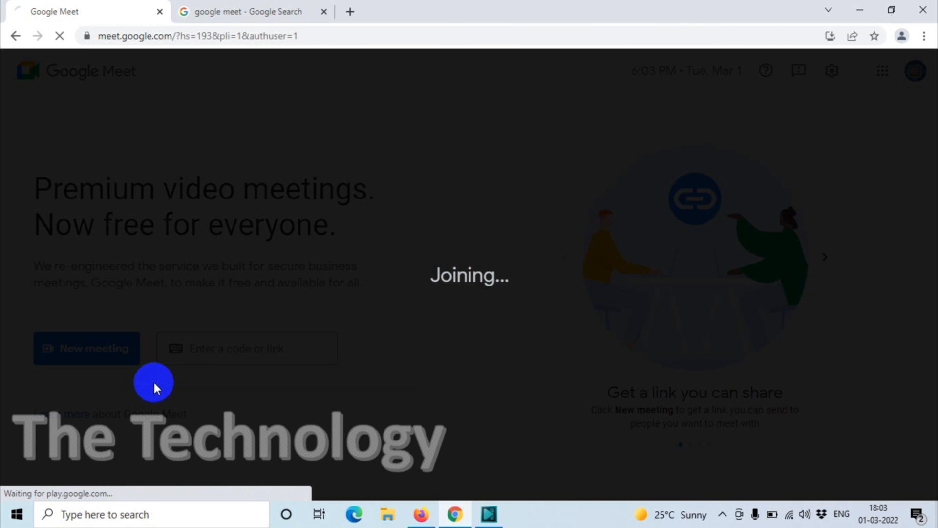
# Step: Copy the ake-wuok-btf meeting link from the 'Your meeting's ready' panel
pyautogui.click(86, 348)
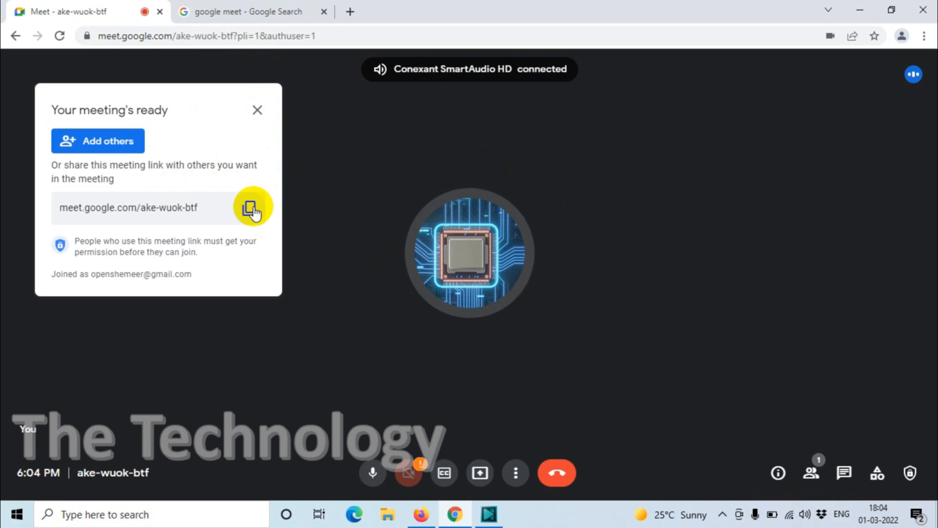
pyautogui.moveTo(230, 211)
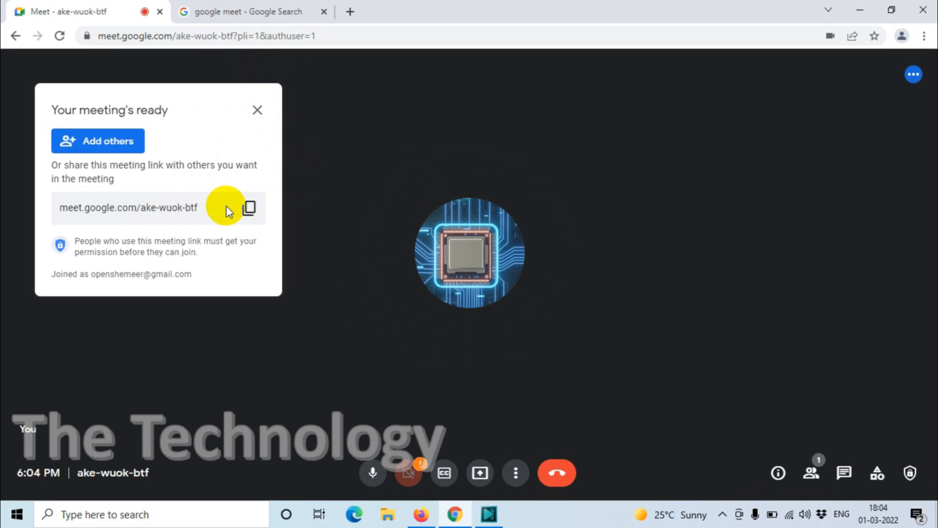
pyautogui.click(248, 208)
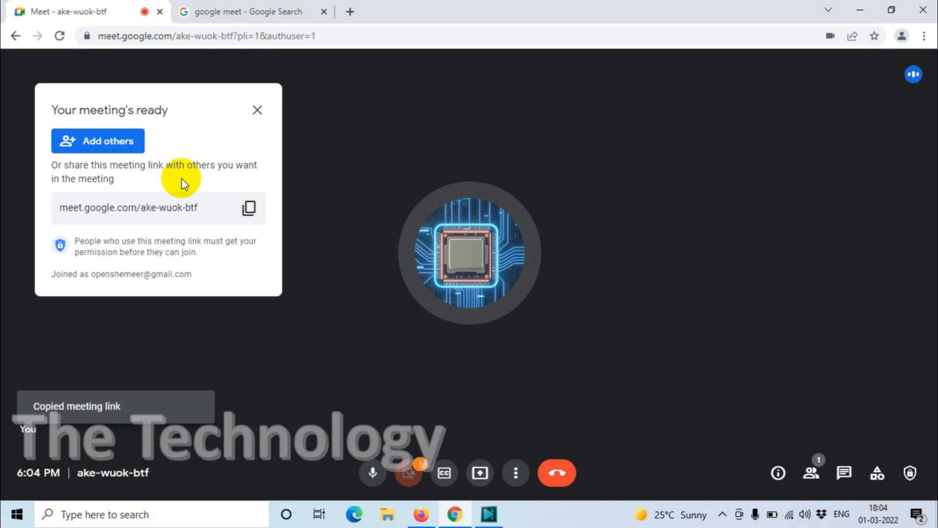
pyautogui.moveTo(282, 222)
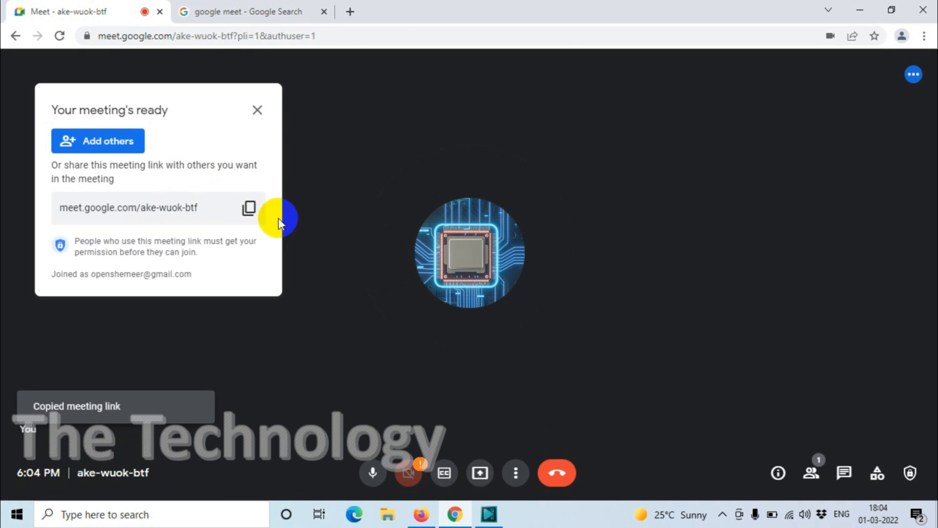
pyautogui.moveTo(247, 146)
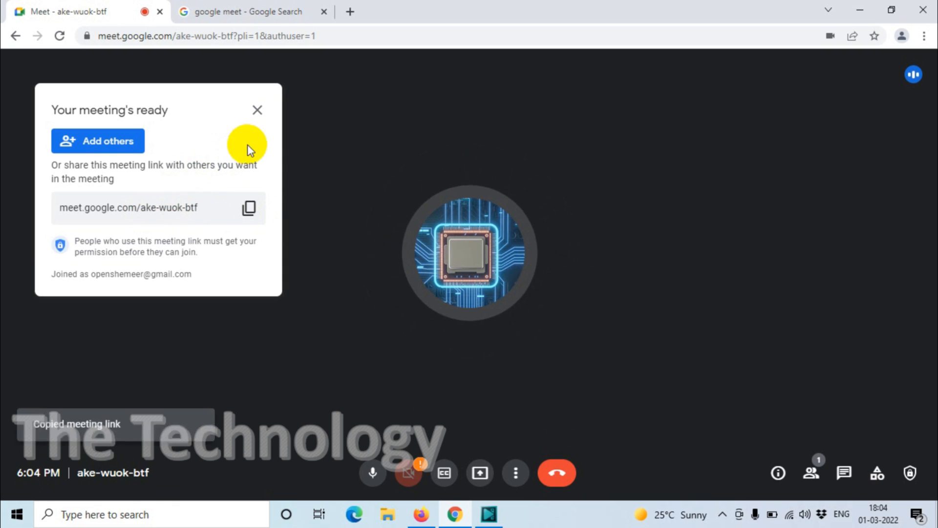
pyautogui.moveTo(407, 285)
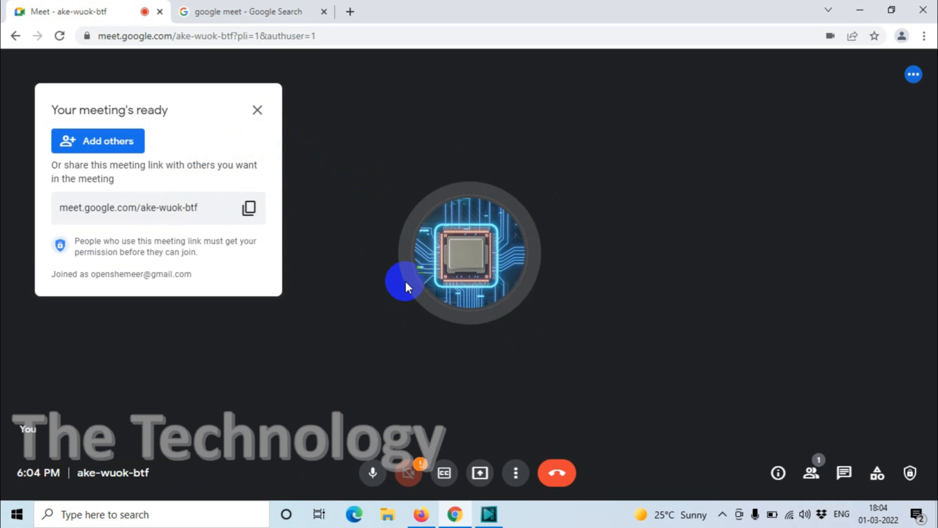